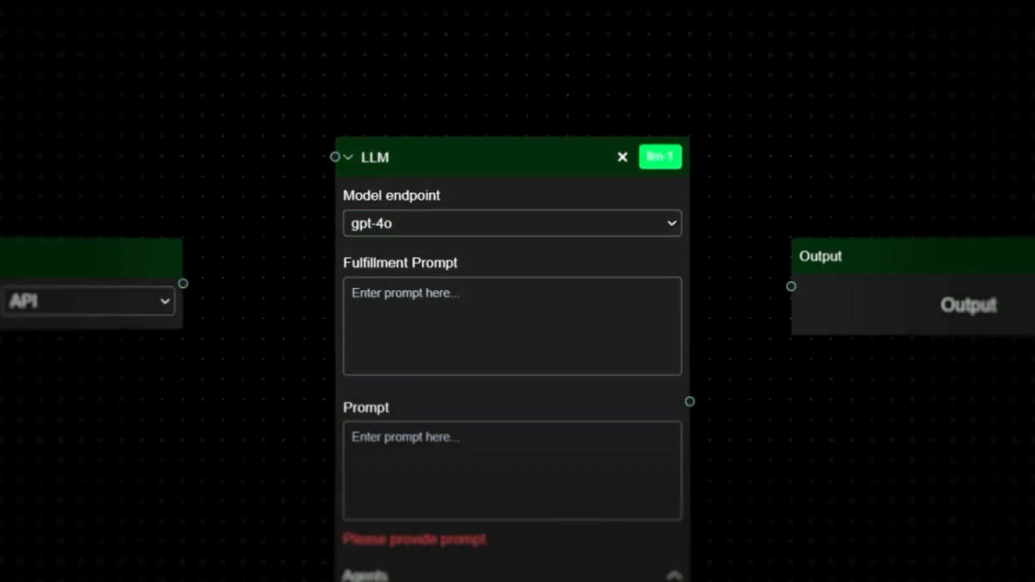
Enter a fulfillment prompt describing the new vertical bicycle rack Shopify store and requesting SEO and advertising advice.
{"action": "type", "text": "You are an agent connected to my business that builds vertical bicycle racks. I've just set up Shopify store, I"}
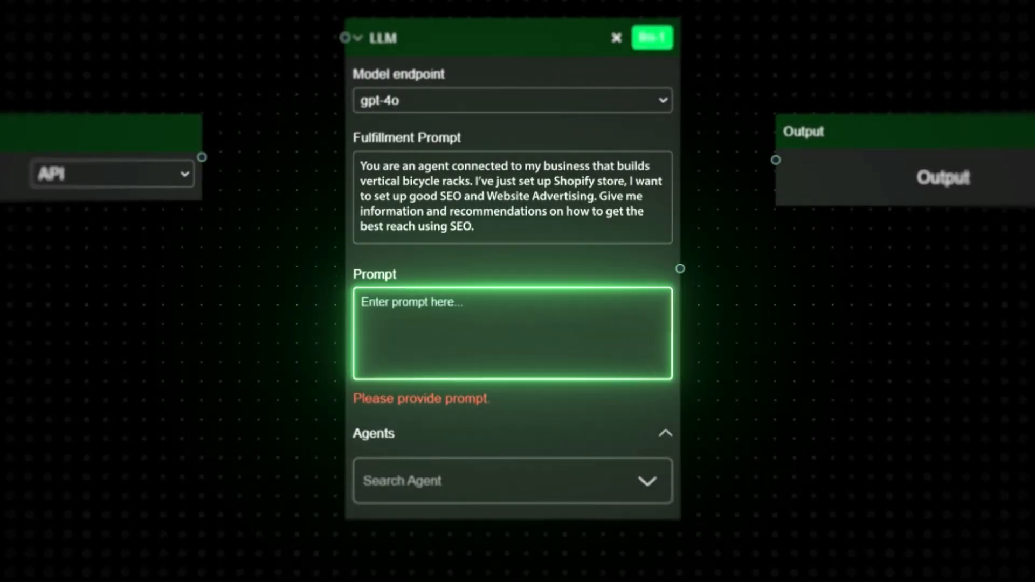
{"action": "type", "text": "You have the personality of a Senior Chief Marketing Officer. I want you to create high level SEO strategy based on: https://www.single-trail.com.au/"}
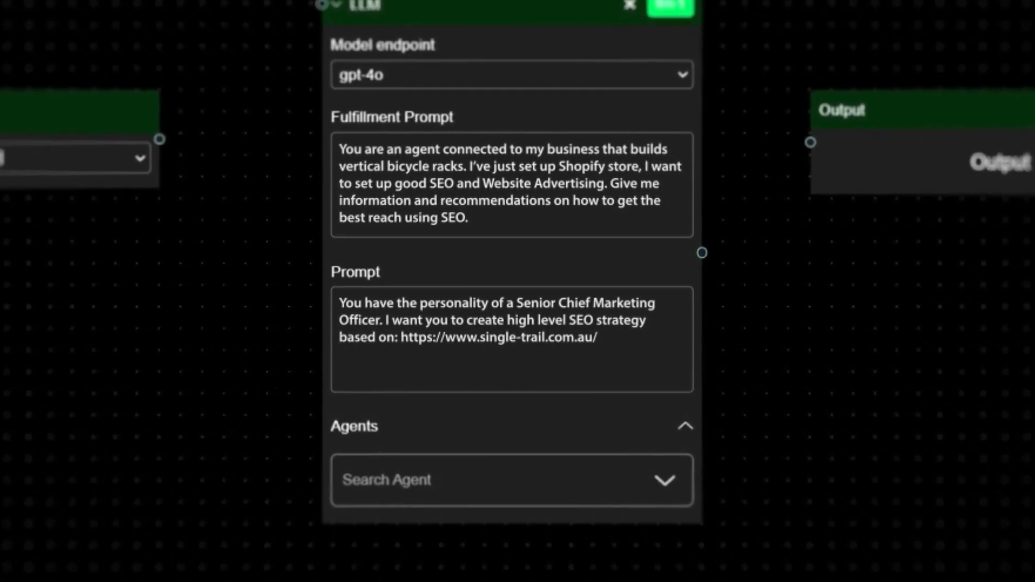
Add Google Search Results, Google Shopping Search and Web Scraper agents, then review the emailed SEO strategy.
{"action": "left_click", "coordinate": [511, 480]}
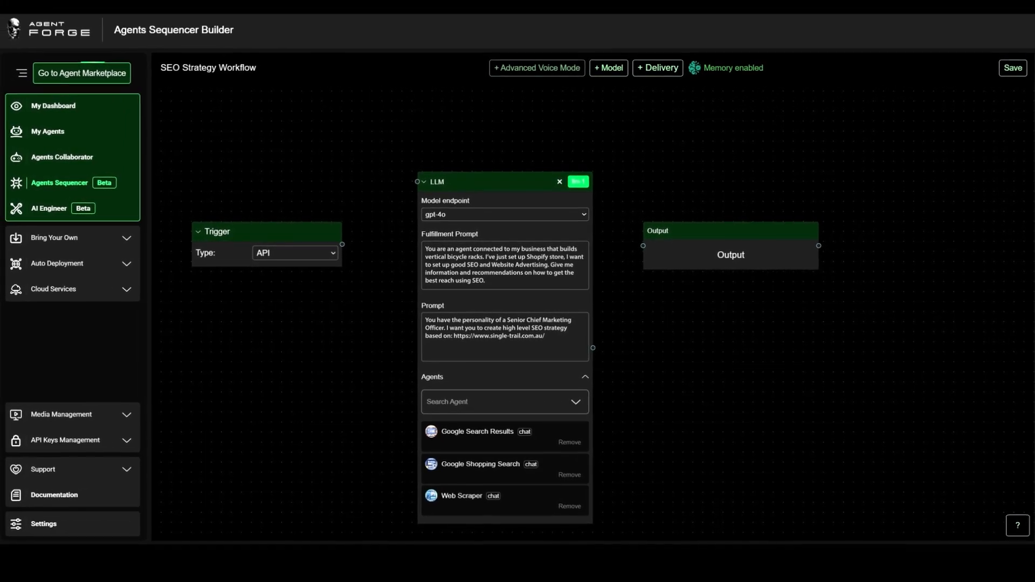
{"action": "left_click", "coordinate": [657, 67]}
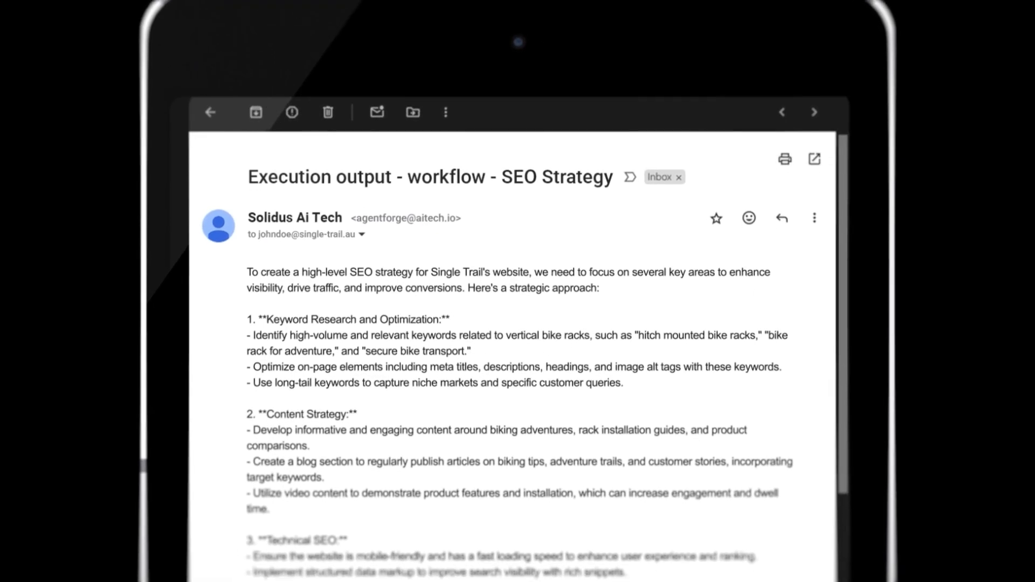
{"action": "scroll", "scroll_direction": "down", "scroll_amount": 3}
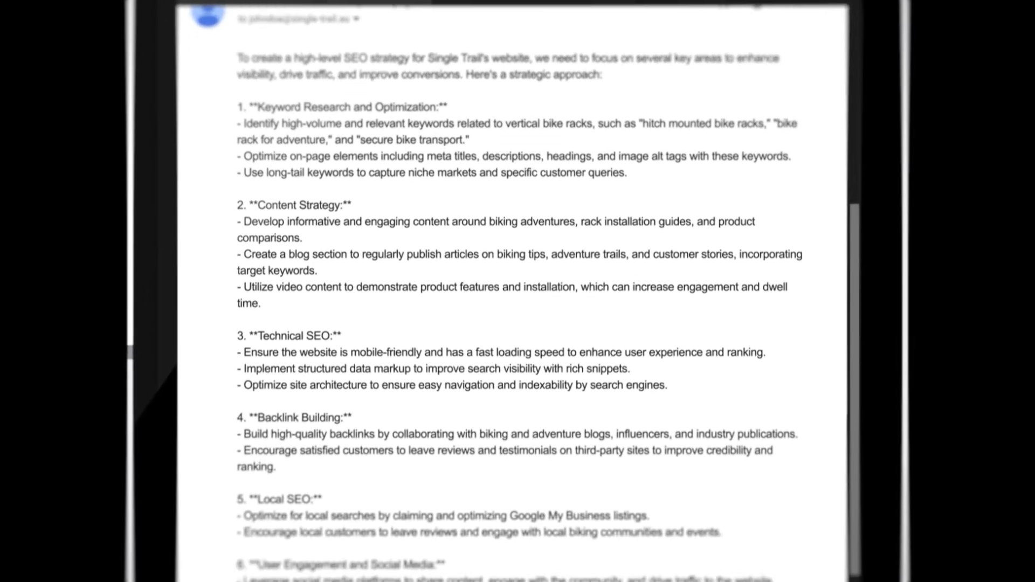